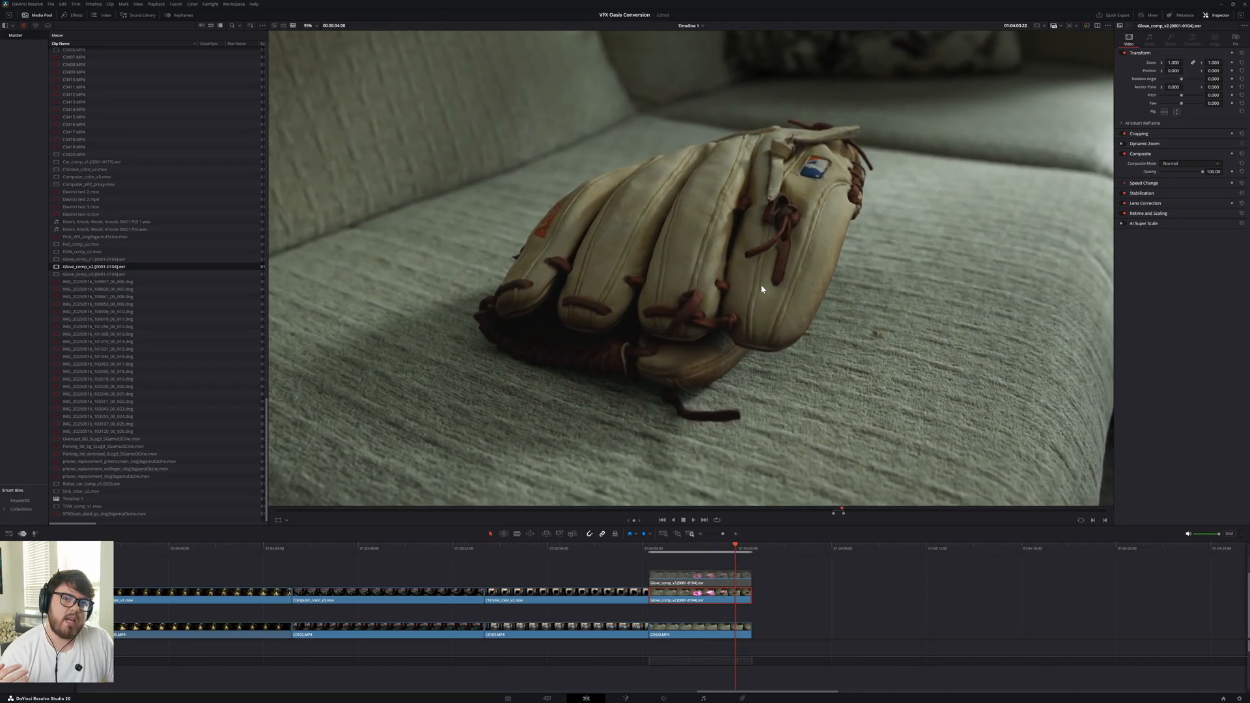
{"action": "mouse_move", "coordinate": [766, 287]}
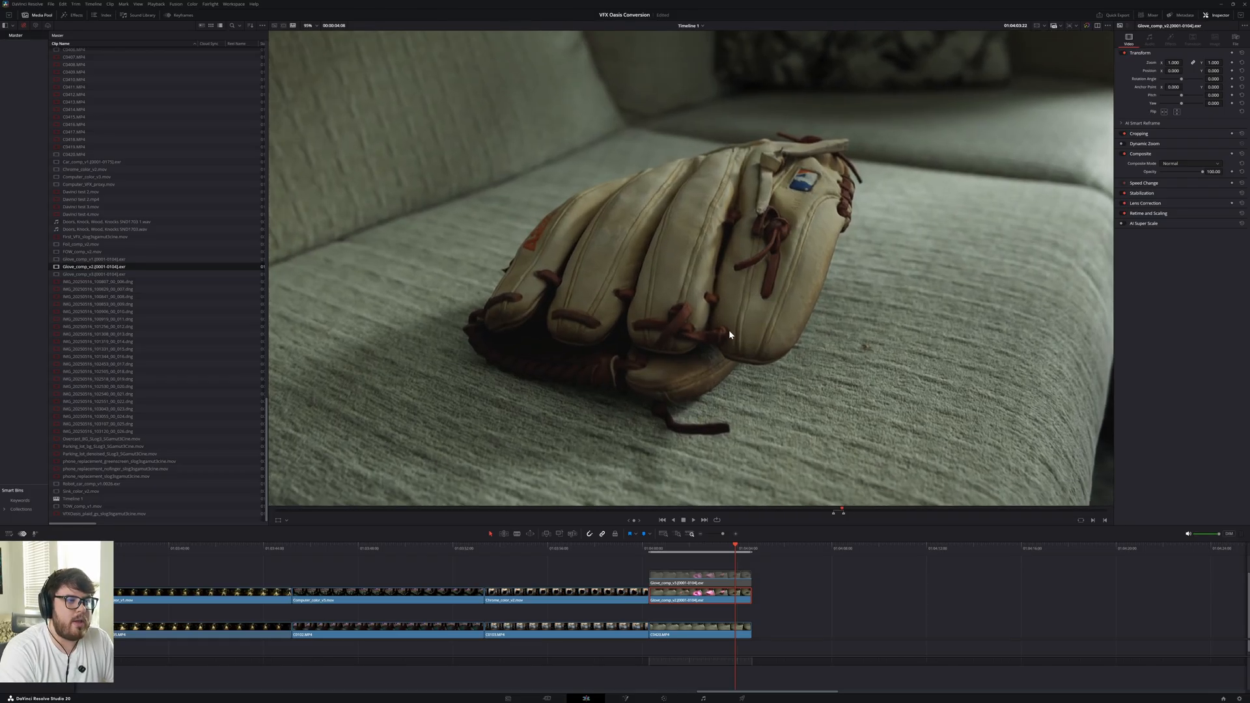
{"action": "mouse_move", "coordinate": [761, 317]}
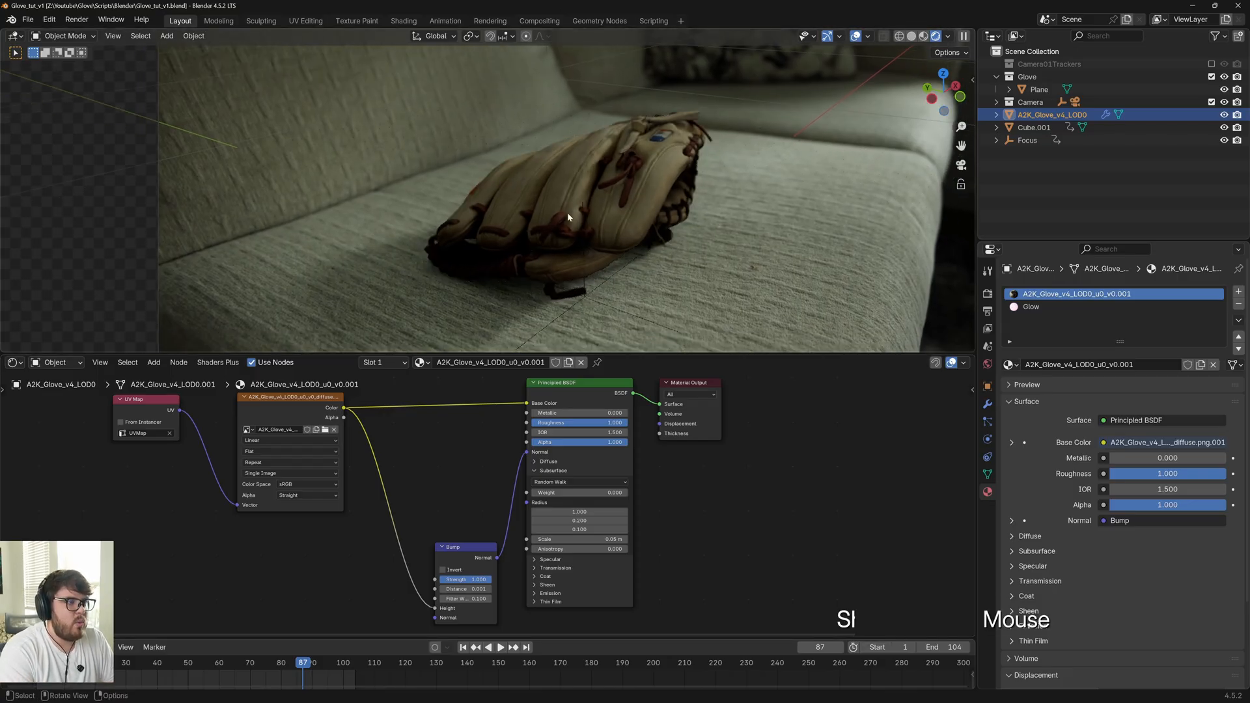
{"action": "mouse_move", "coordinate": [819, 98]}
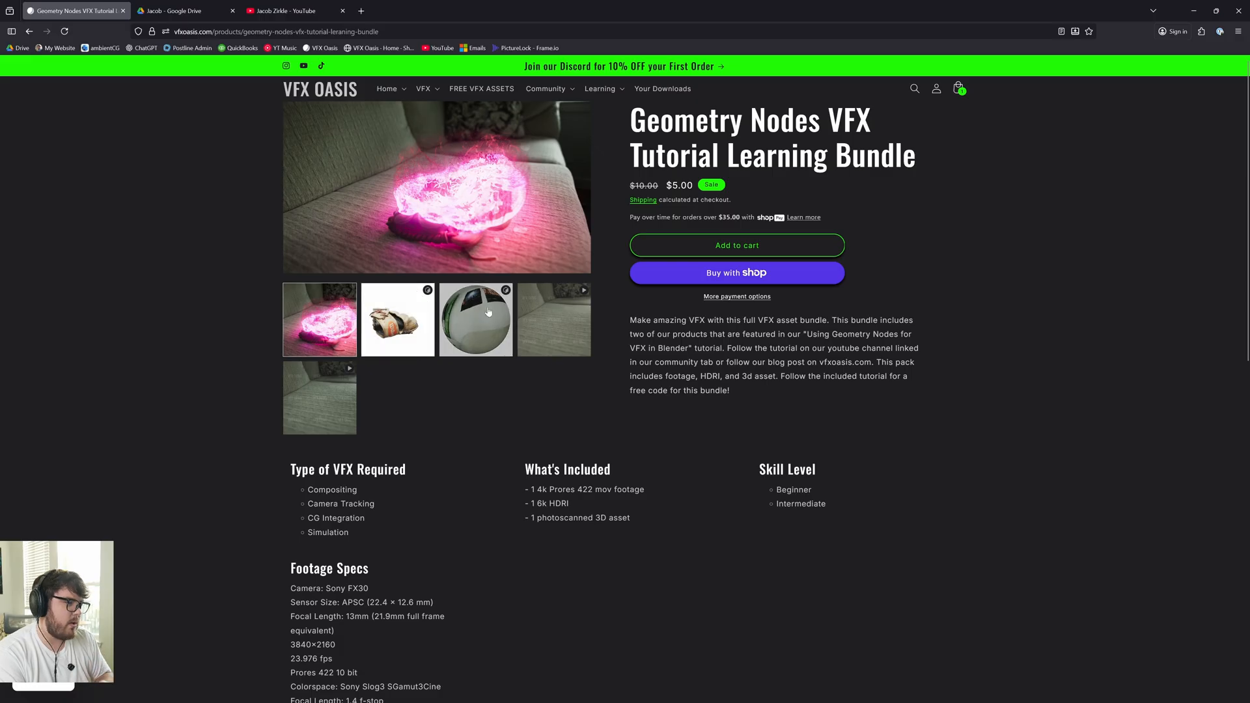
Browse the VFX Oasis Free Assets collection to find the photoscanned baseball glove
{"action": "left_click", "coordinate": [386, 89]}
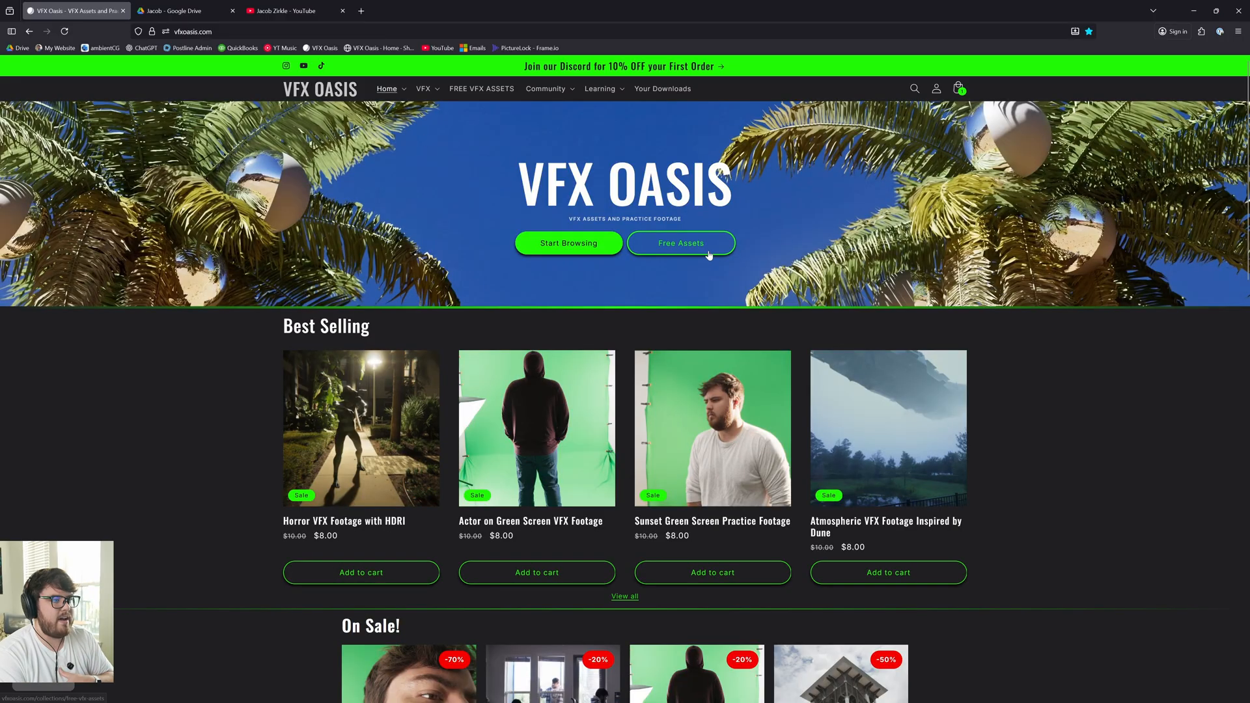
{"action": "left_click", "coordinate": [681, 243]}
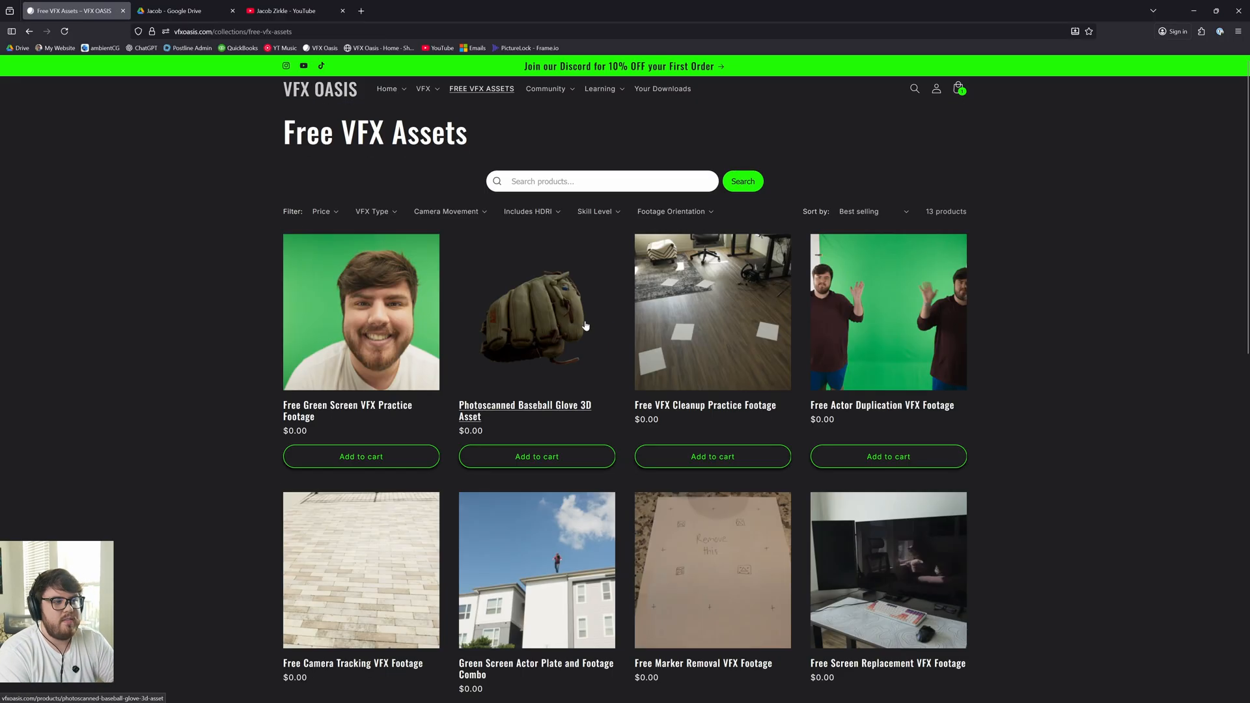
{"action": "scroll", "scroll_direction": "down", "scroll_amount": 3}
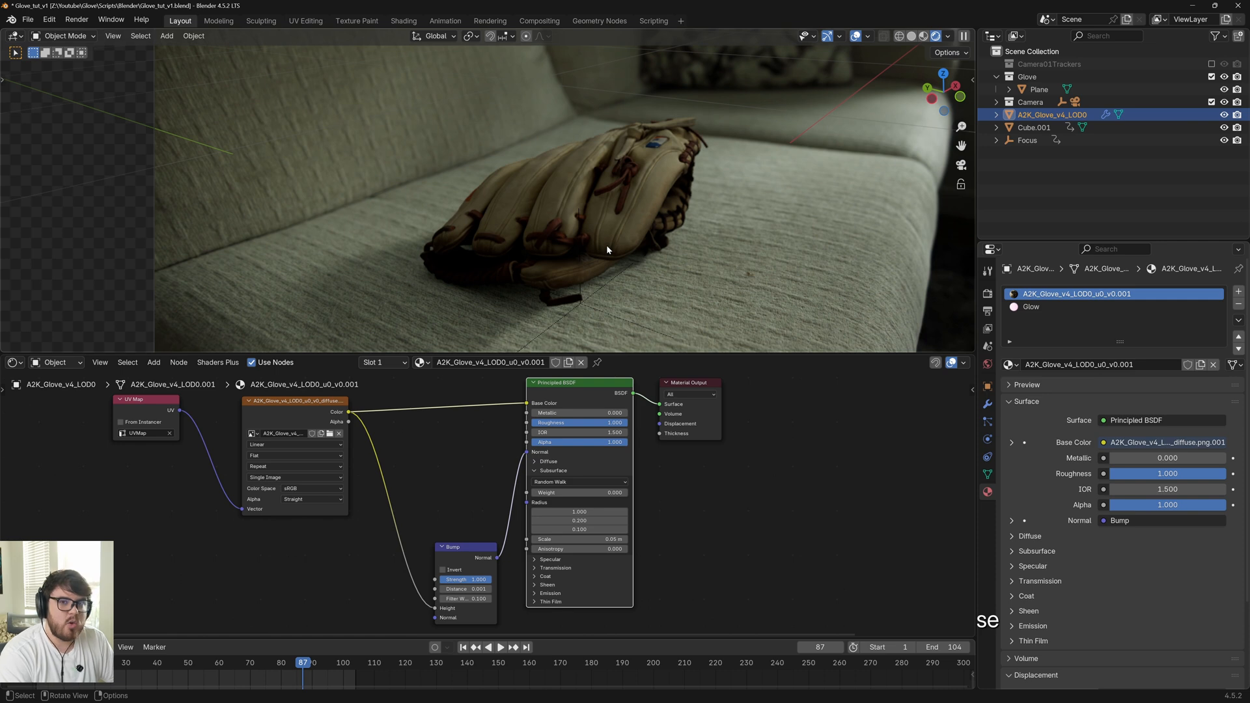
{"action": "mouse_move", "coordinate": [595, 501]}
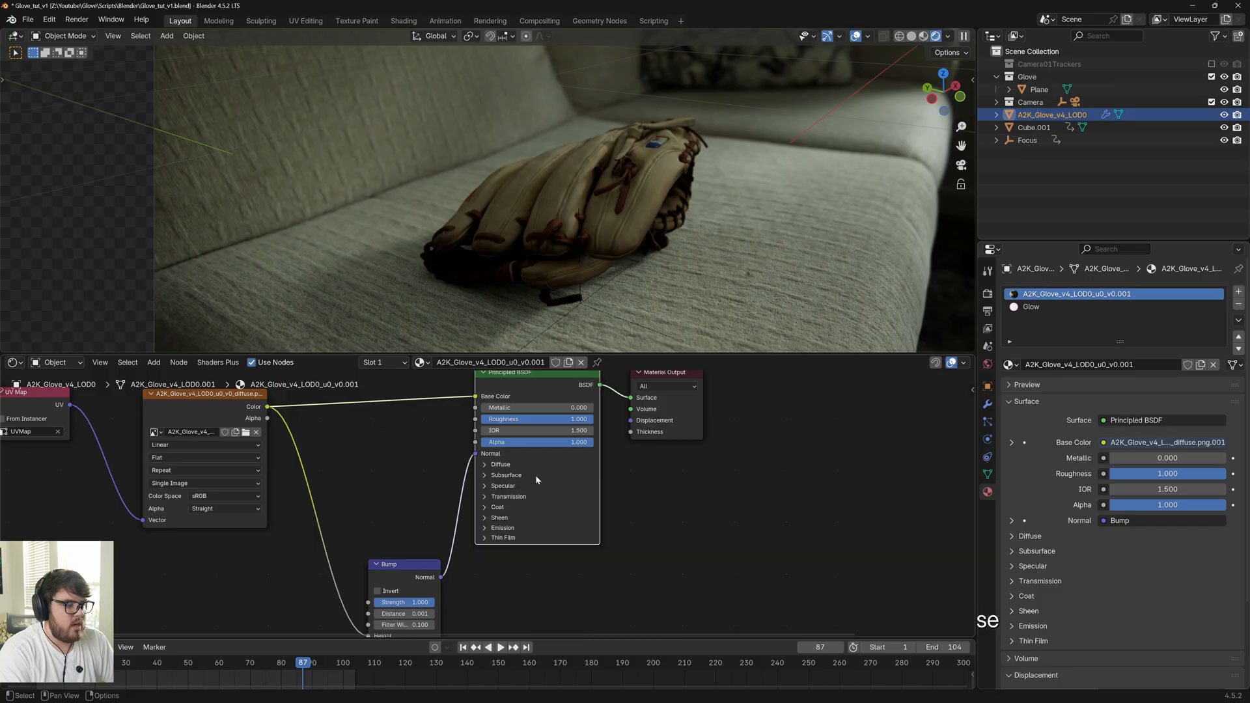
Expand the Principled BSDF Subsurface settings and raise the Weight to 1.000
{"action": "left_click", "coordinate": [506, 475]}
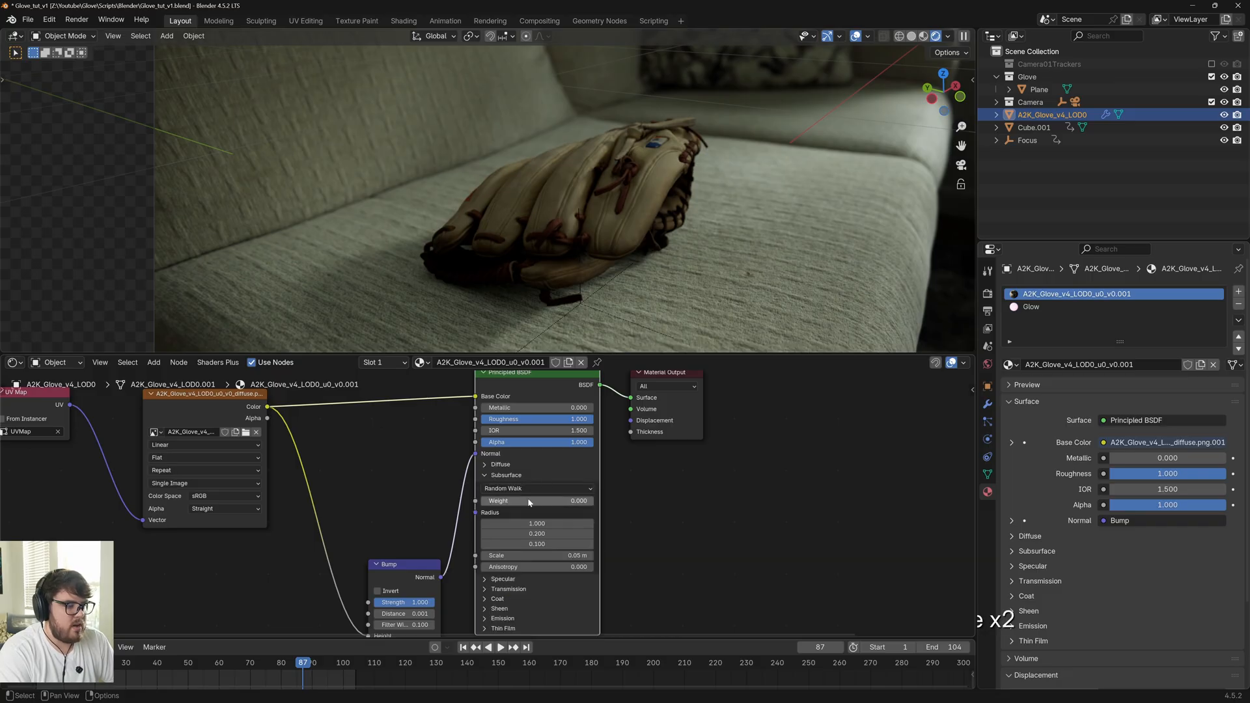
{"action": "left_click_drag", "start_coordinate": [534, 500], "coordinate": [574, 500]}
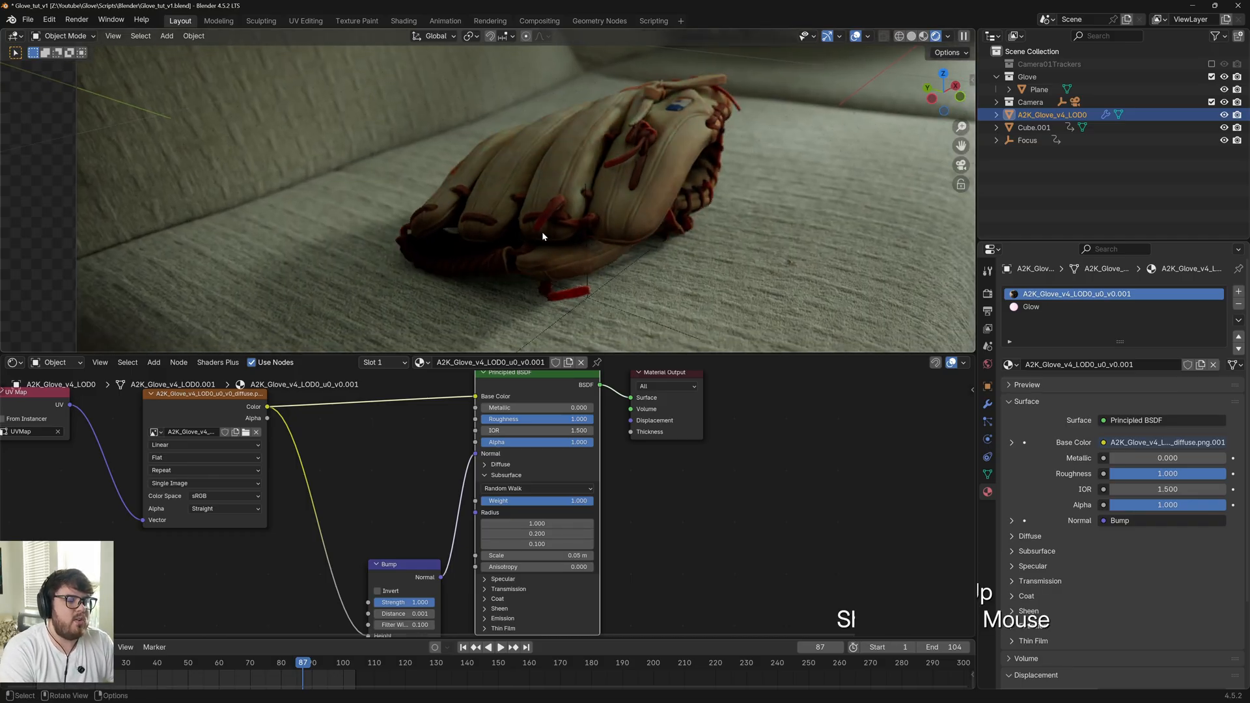
{"action": "mouse_move", "coordinate": [613, 177]}
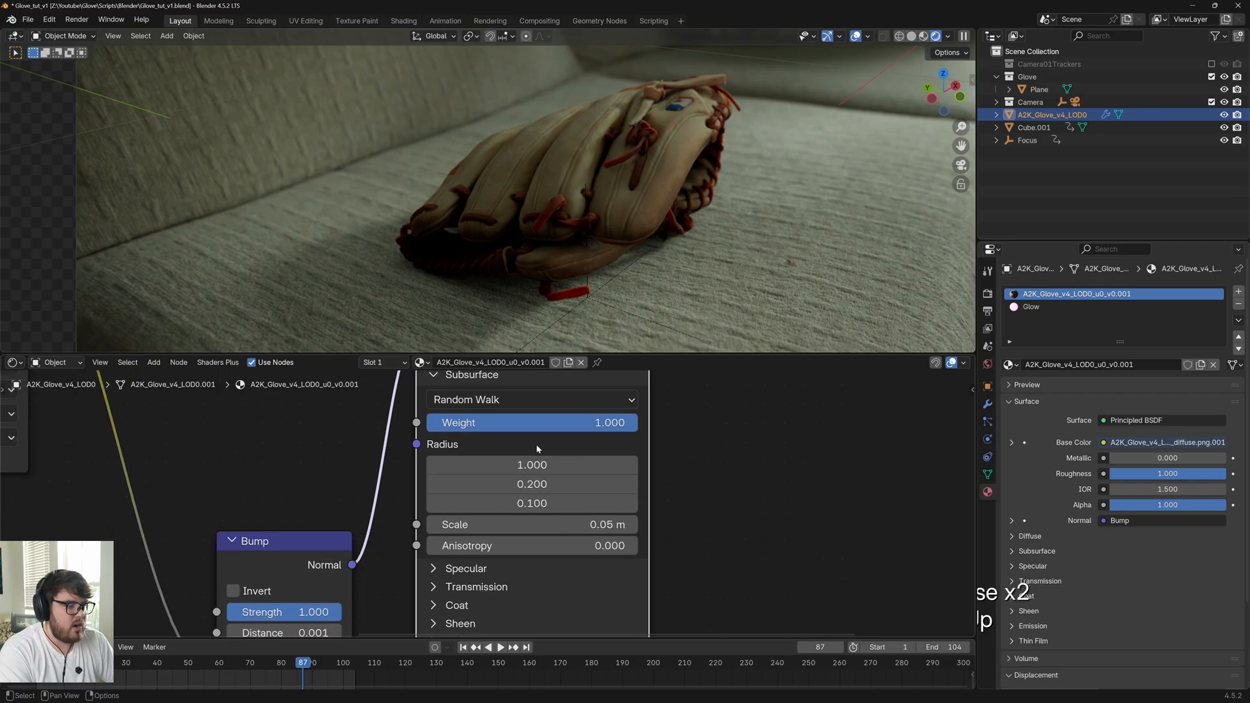
{"action": "mouse_move", "coordinate": [536, 448]}
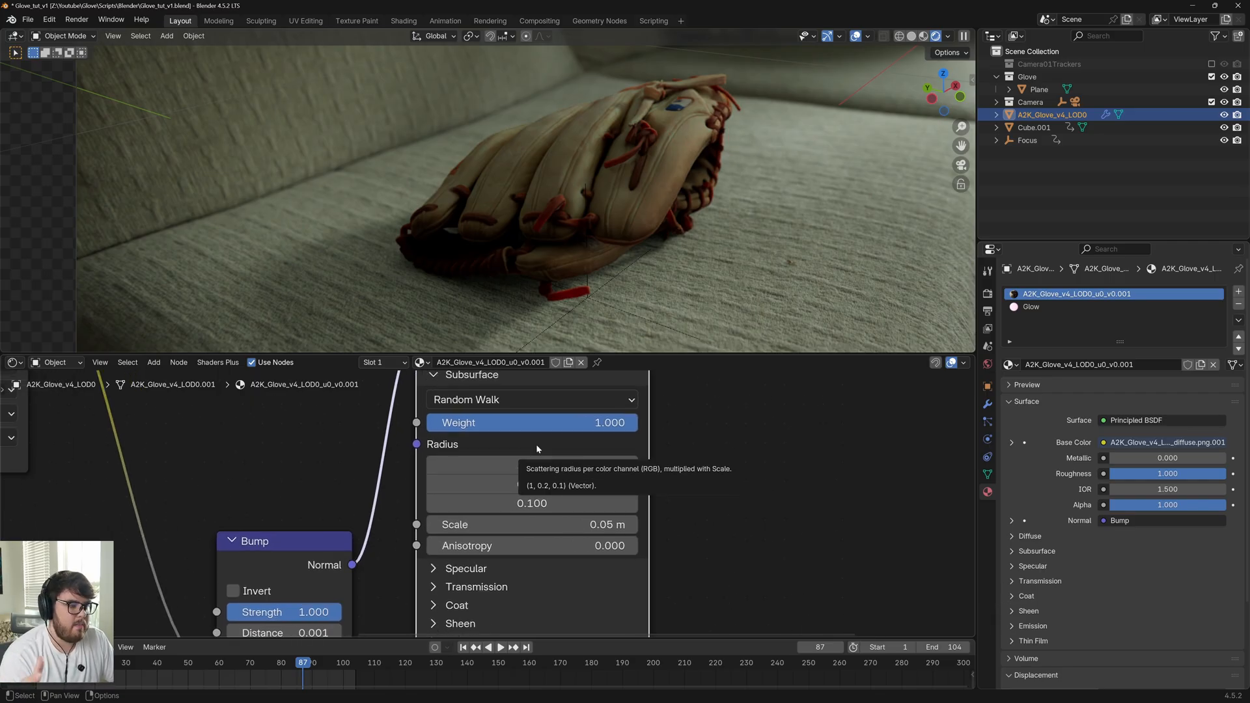
Inspect the Principled BSDF subsurface radius fields (1.0, 0.2, 0.1) on the glove material
{"action": "left_click", "coordinate": [532, 465]}
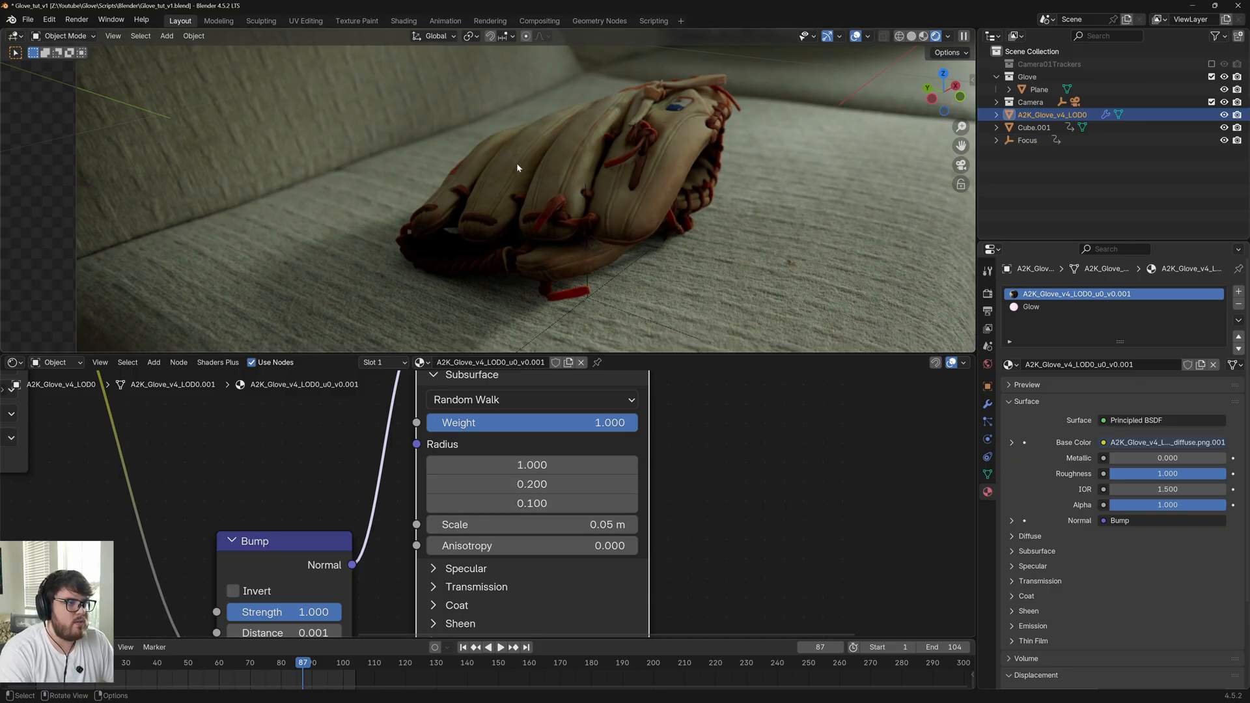
{"action": "mouse_move", "coordinate": [596, 269]}
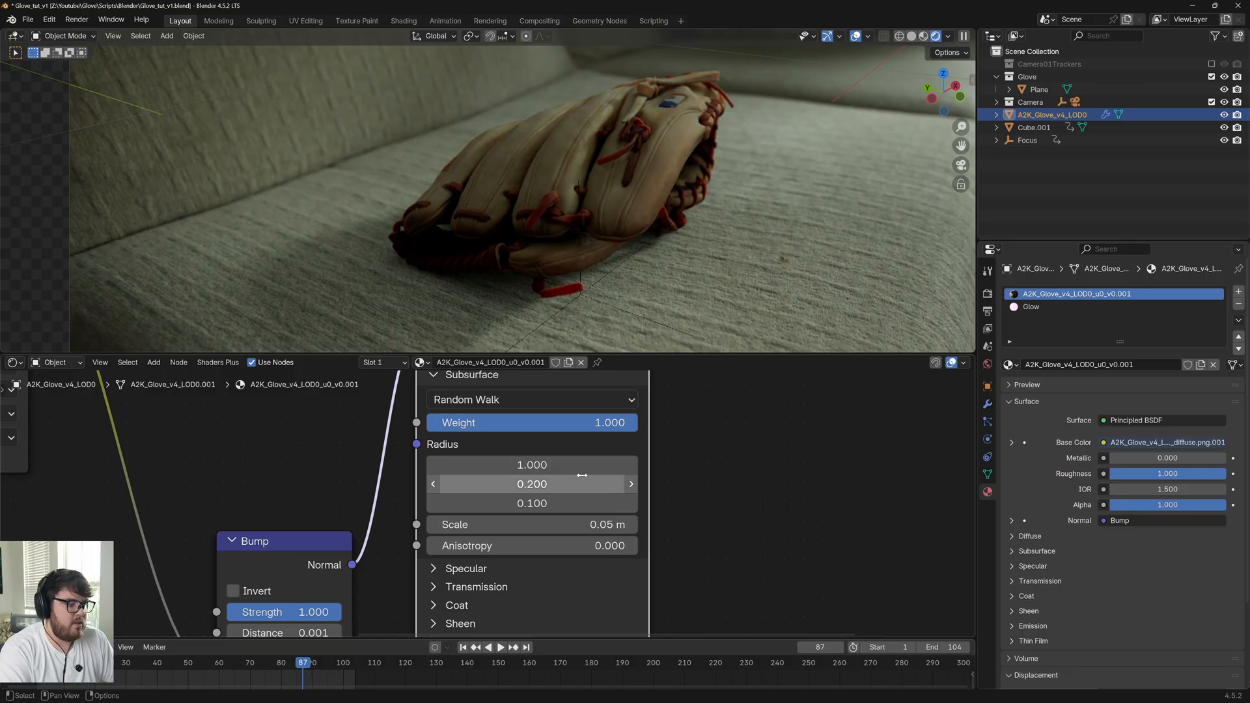
{"action": "mouse_move", "coordinate": [487, 461]}
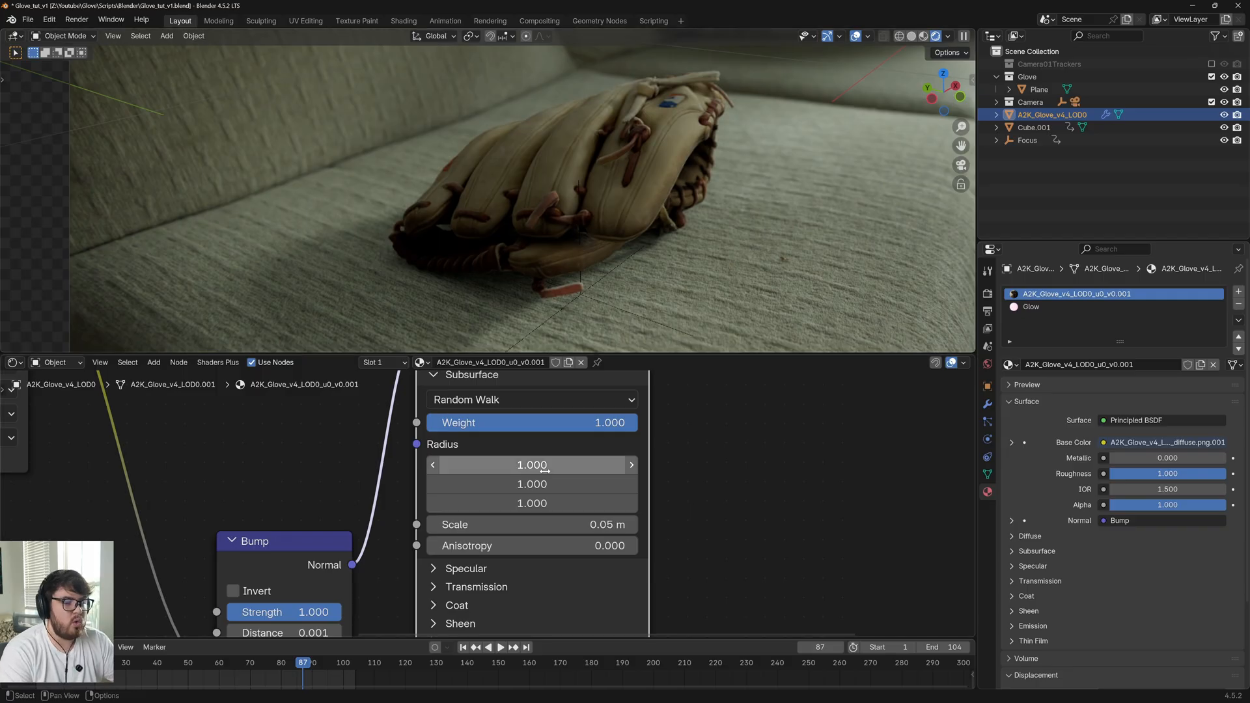
{"action": "mouse_move", "coordinate": [546, 445]}
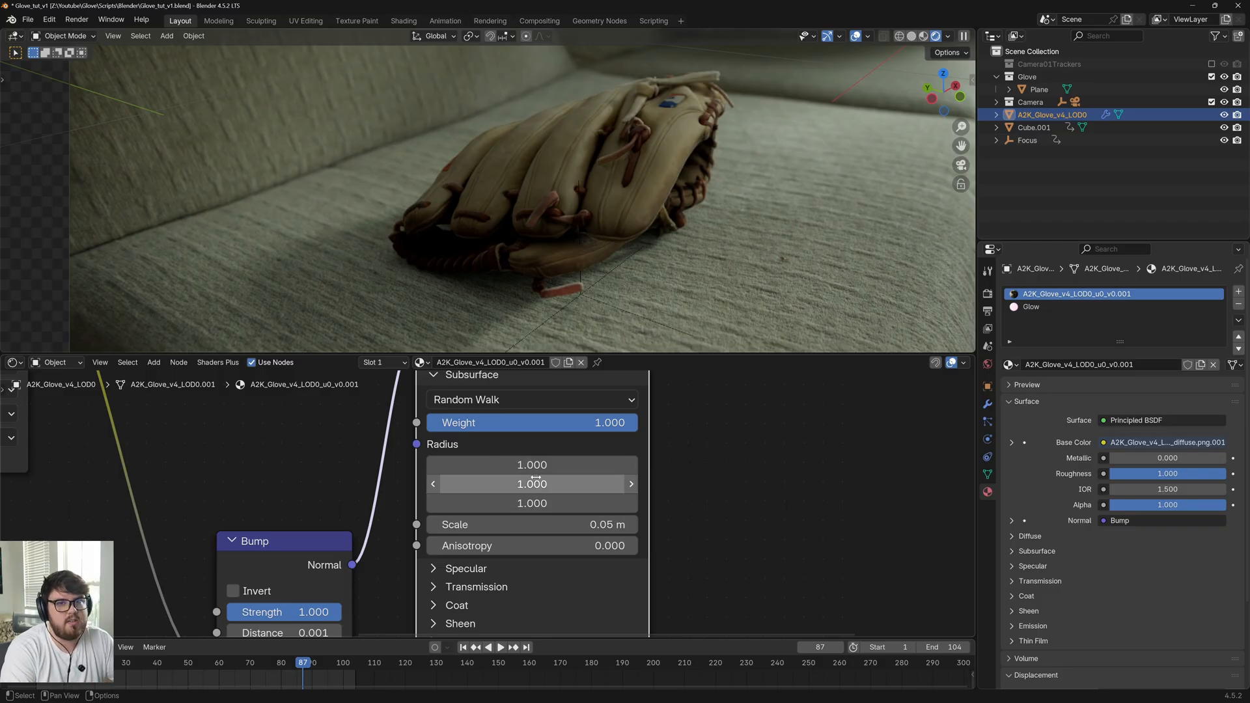
{"action": "mouse_move", "coordinate": [531, 484]}
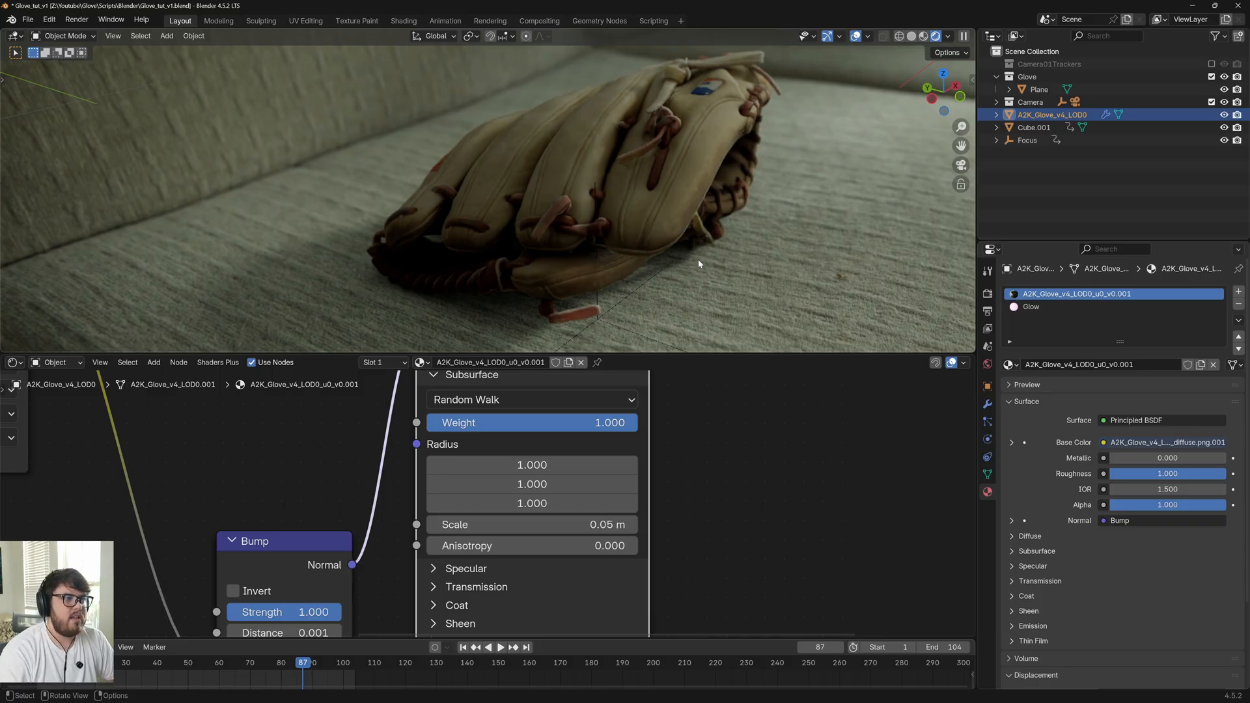
{"action": "mouse_move", "coordinate": [603, 261]}
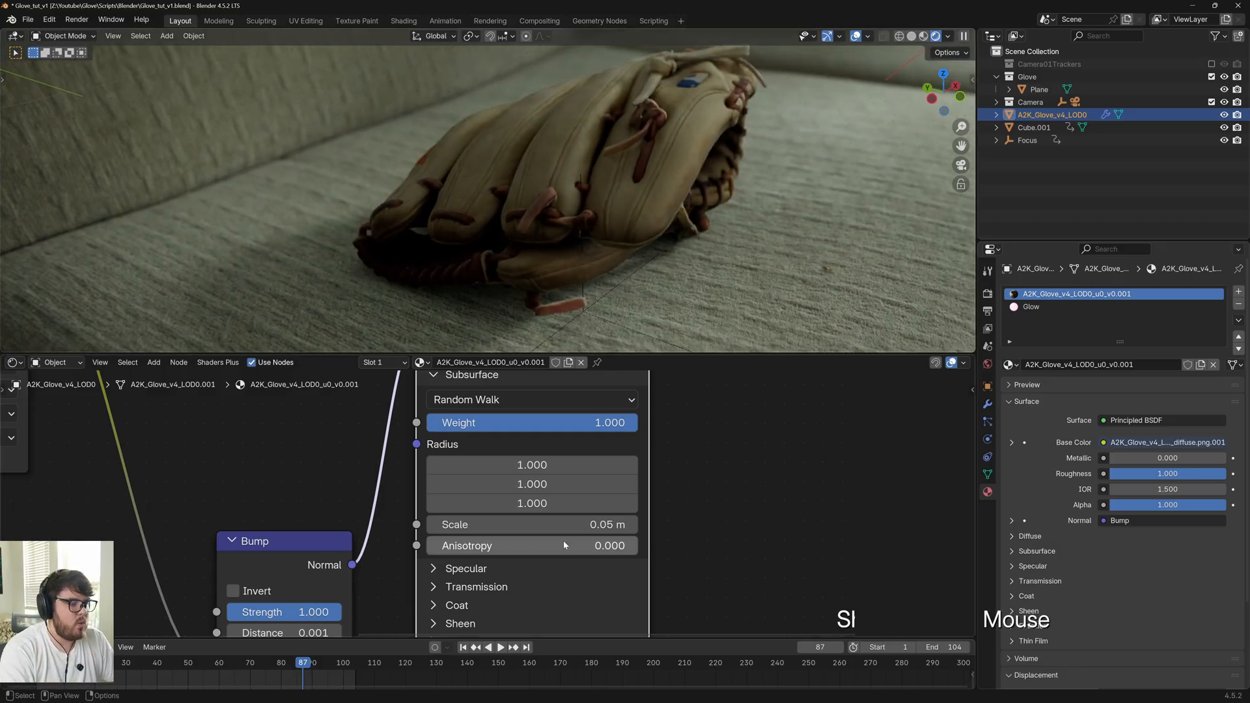
{"action": "mouse_move", "coordinate": [533, 525]}
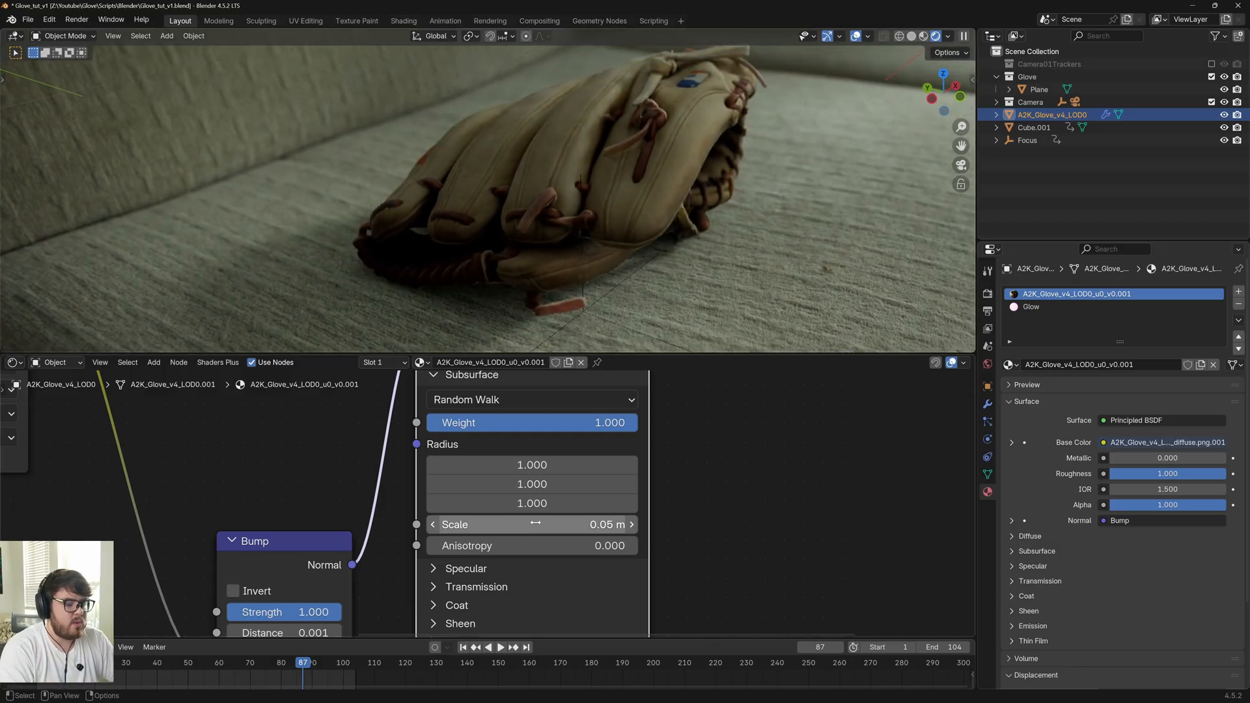
Lower the glove material's subsurface scale to 0.03 m
{"action": "left_click_drag", "start_coordinate": [532, 524], "coordinate": [606, 524]}
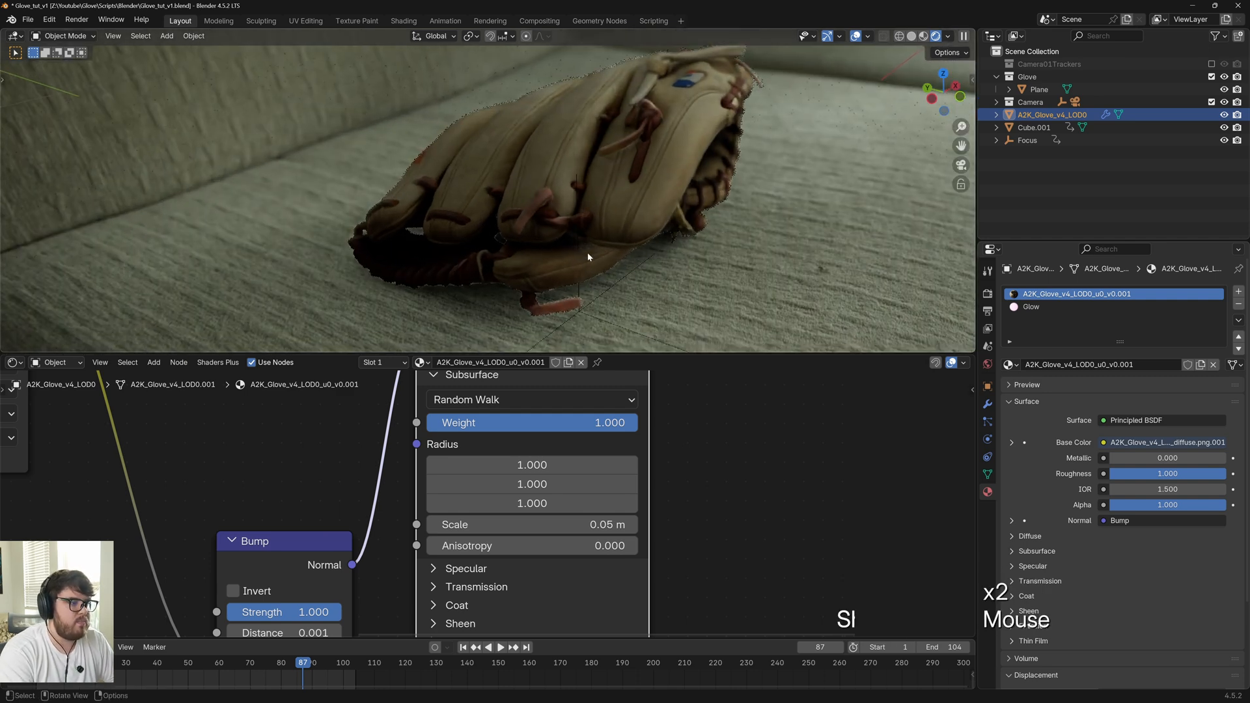
{"action": "double_click", "coordinate": [531, 525]}
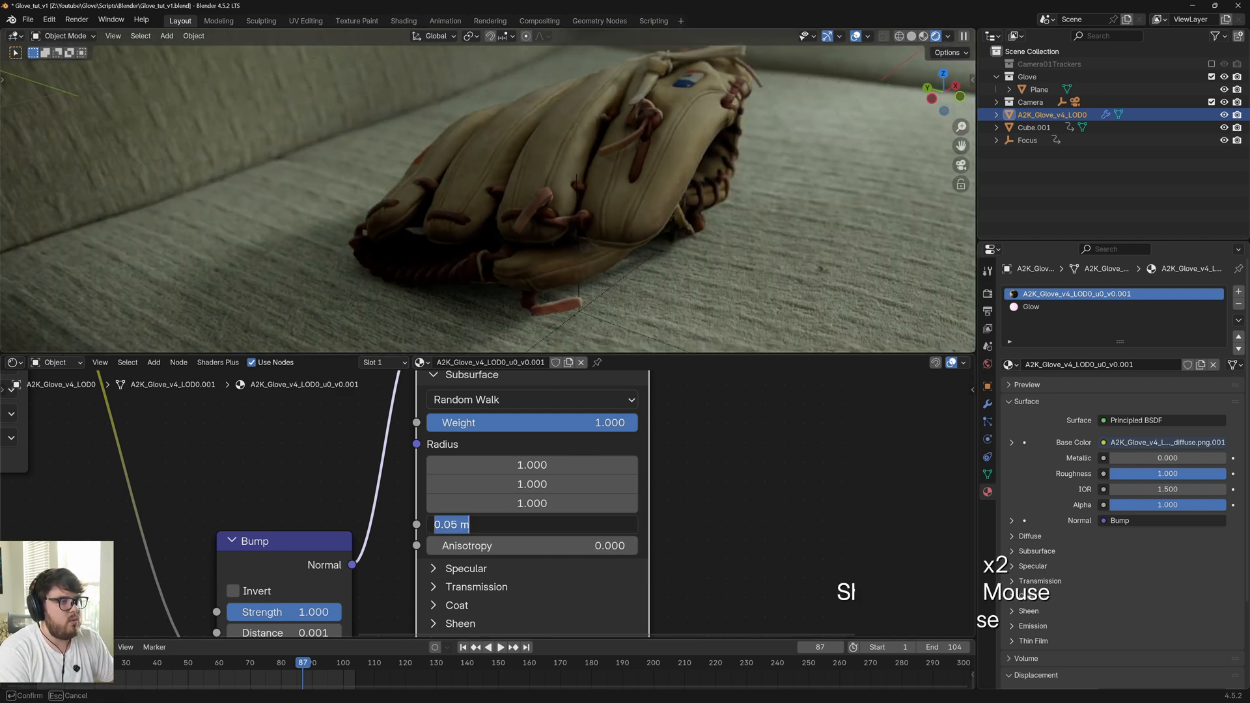
{"action": "type", "text": ".0"}
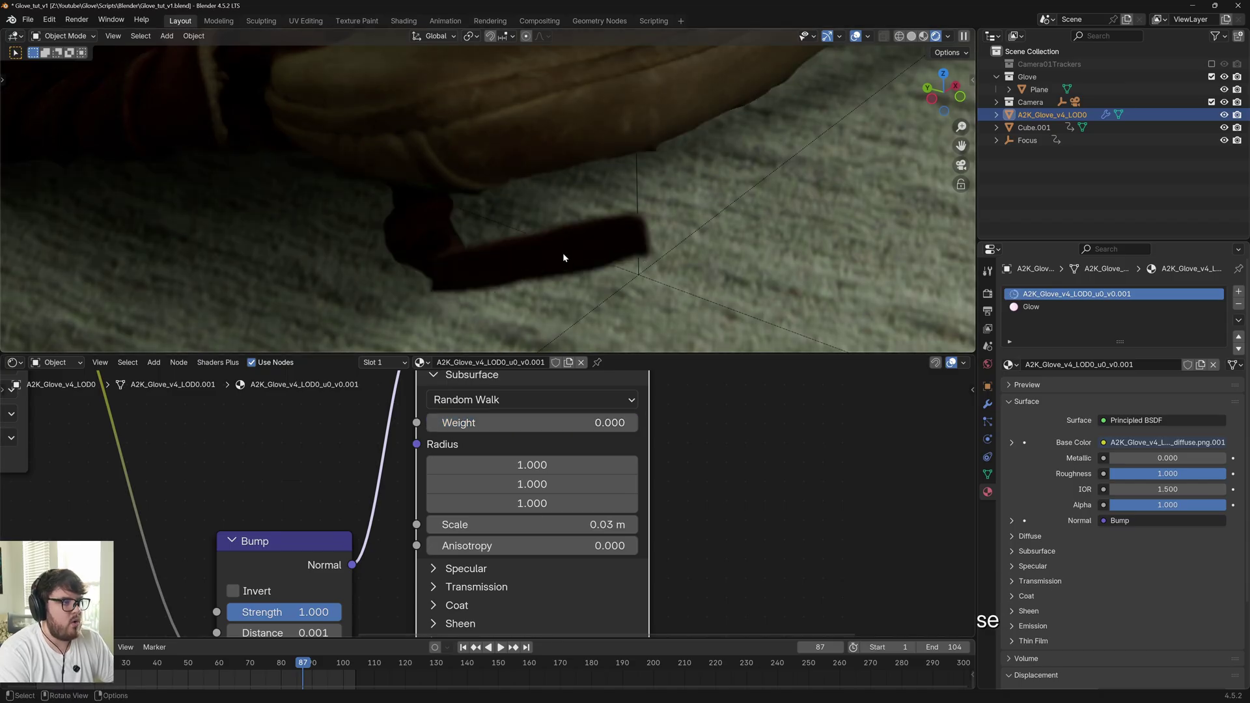
{"action": "mouse_move", "coordinate": [646, 249]}
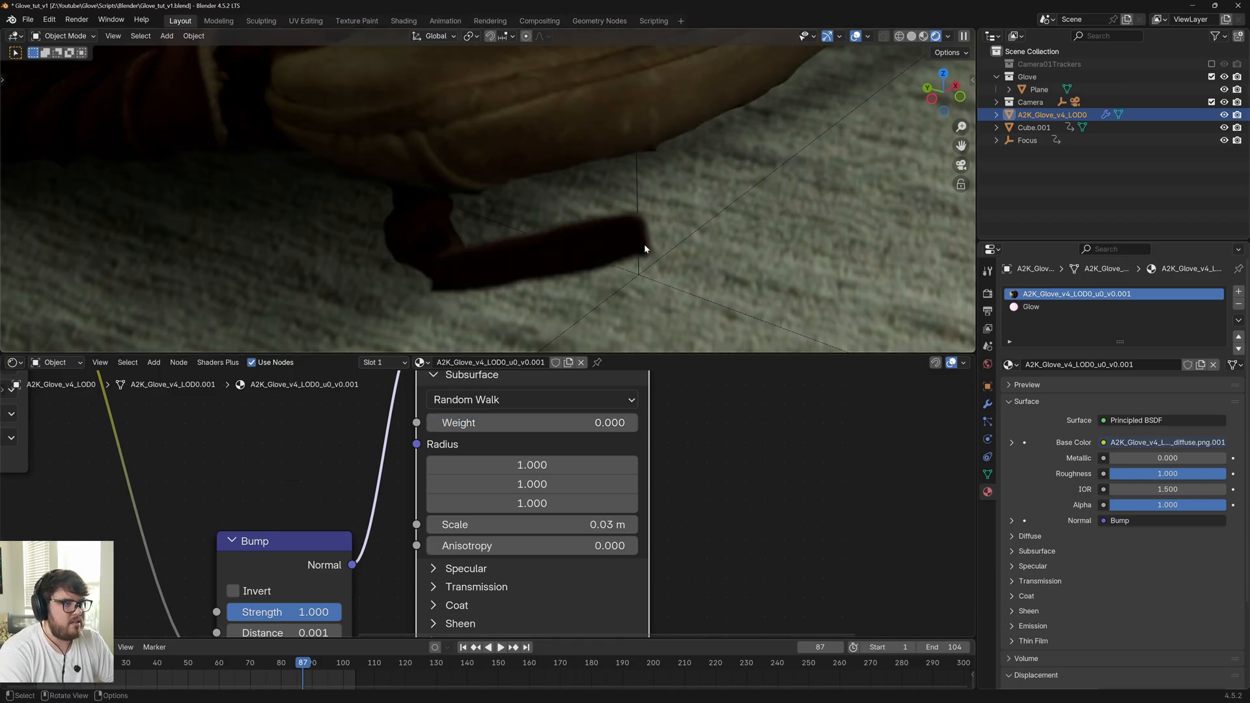